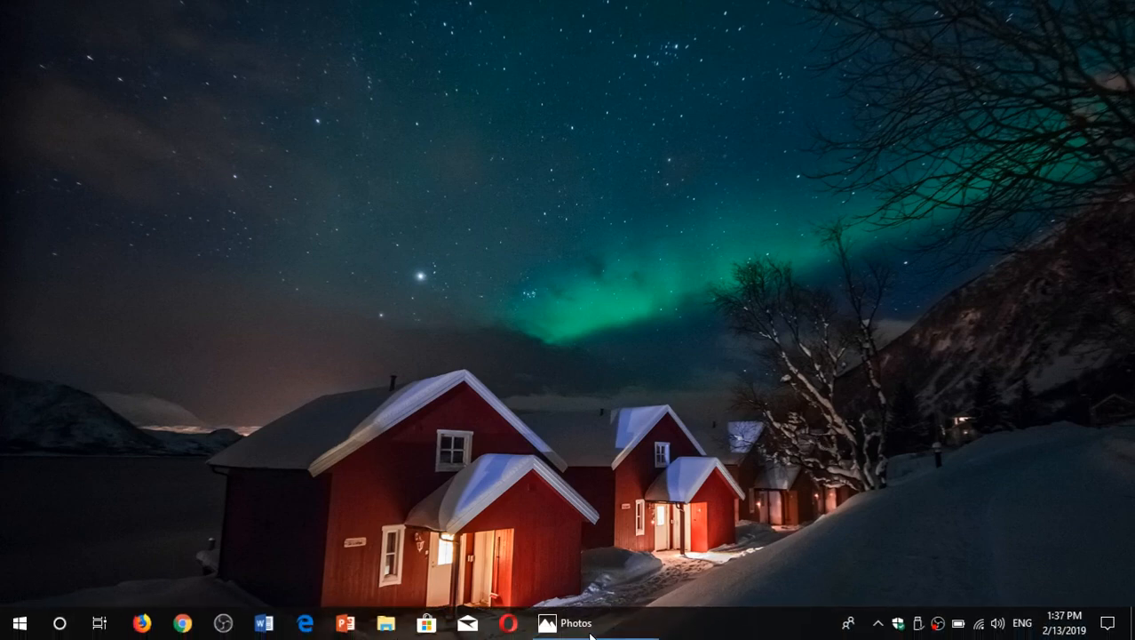
# Restore the Photos window from the taskbar, showing the 'Patch Tuesday' image full screen
pyautogui.click(567, 622)
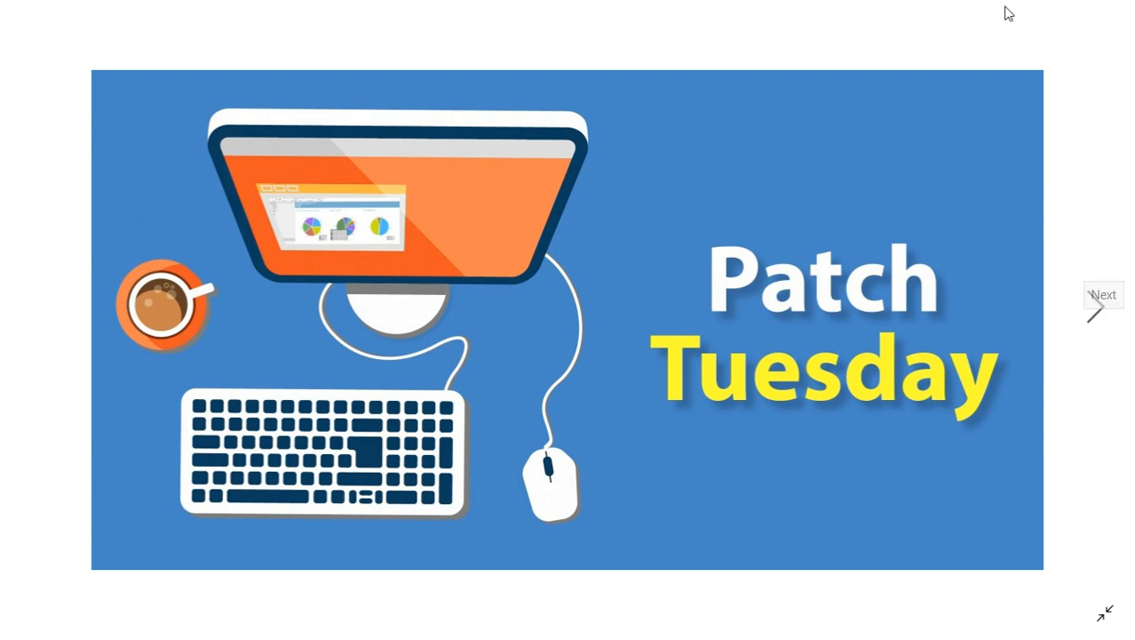
pyautogui.moveTo(853, 21)
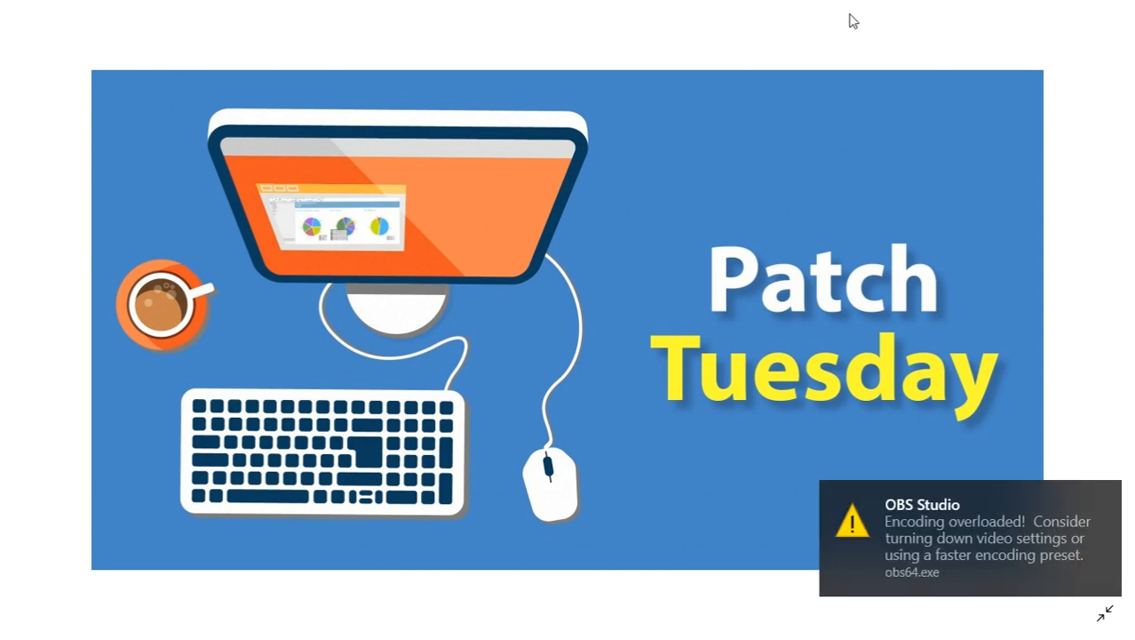
pyautogui.moveTo(1106, 496)
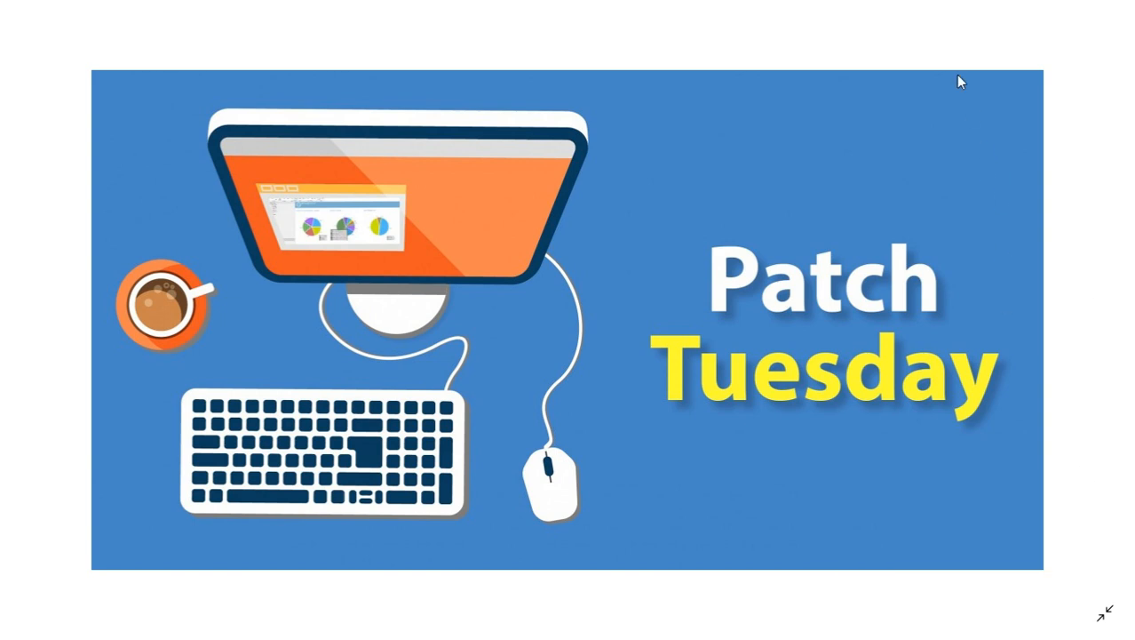
pyautogui.moveTo(924, 53)
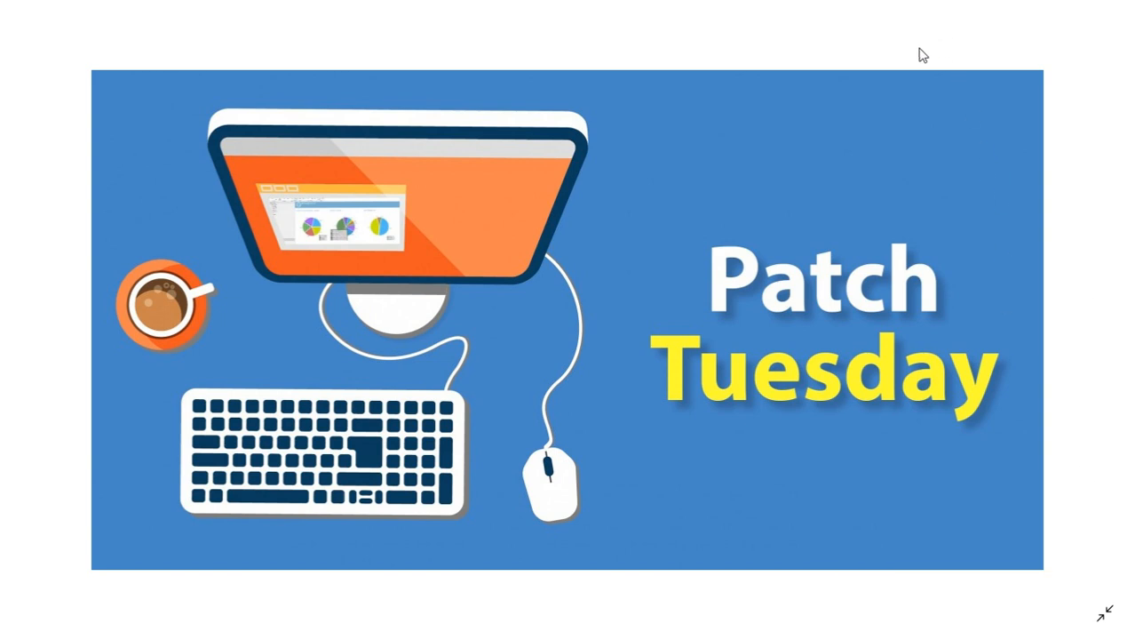